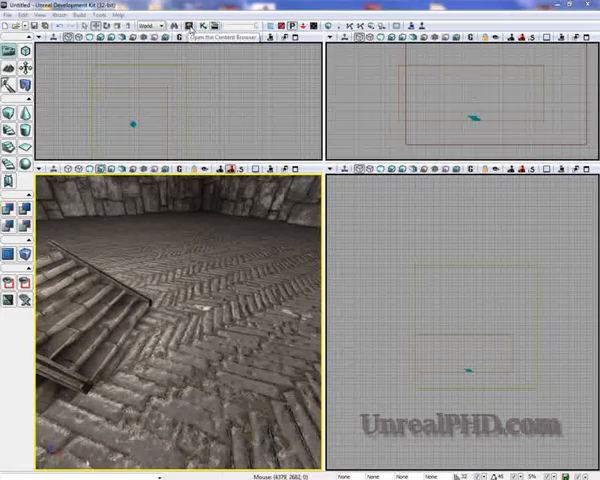
- Select UTWeaponPickupFactory under NavigationPoint > PickupFactory in the Actor Classes browser
click(200, 28)
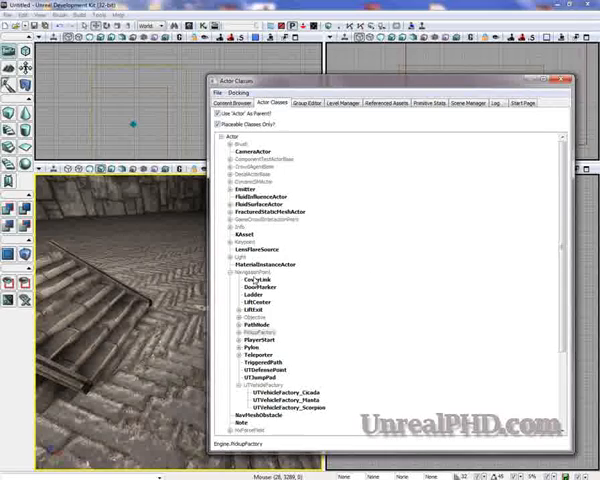
click(256, 278)
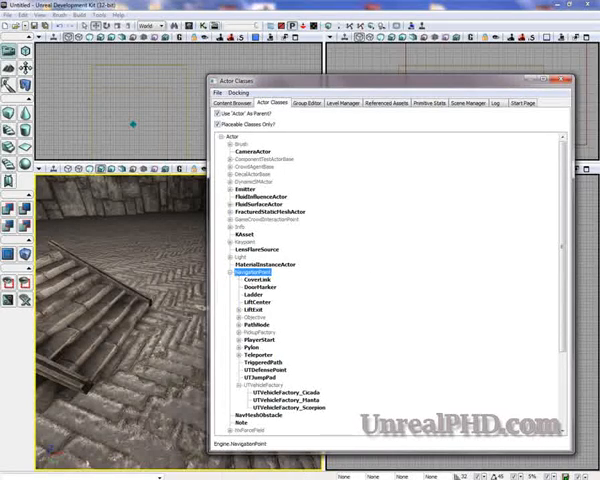
click(260, 332)
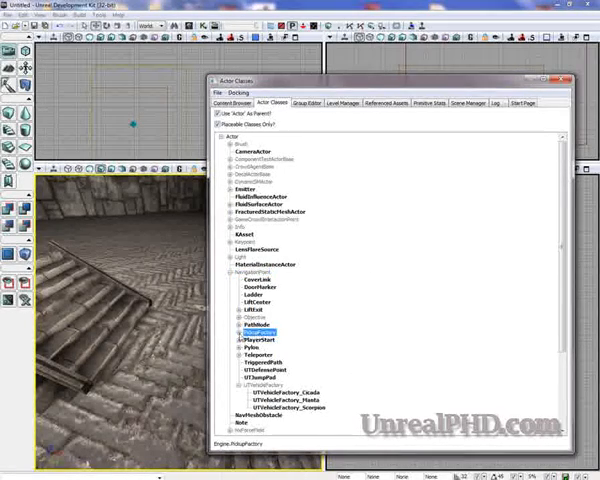
click(232, 332)
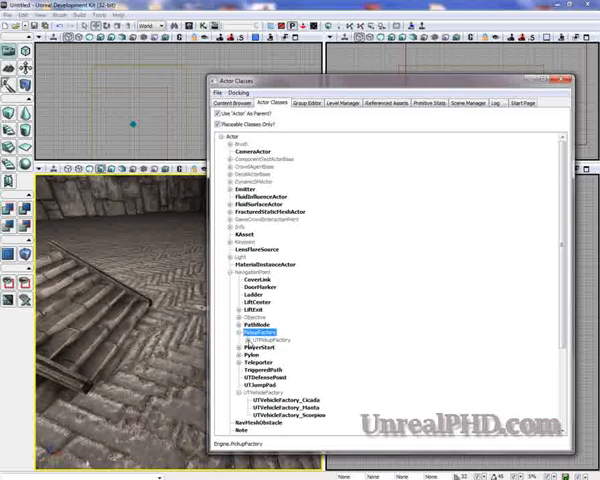
click(252, 336)
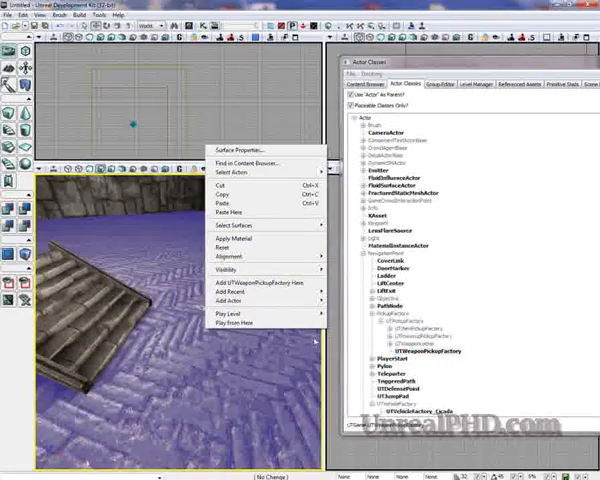
mouse_move(258, 292)
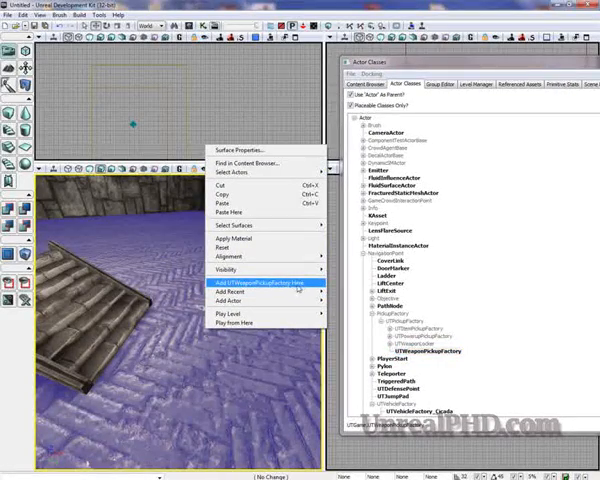
- Add a UTWeaponPickupFactory on the room's floor via the viewport context menu
click(250, 282)
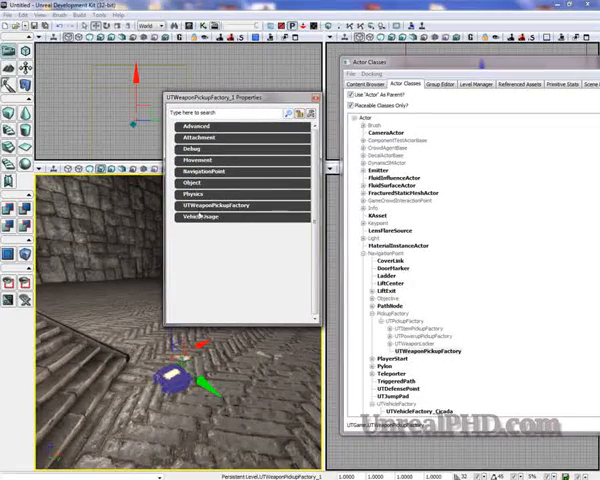
- Set the factory's Weapon Pickup Class to UTWeap_ShockRifle
click(210, 204)
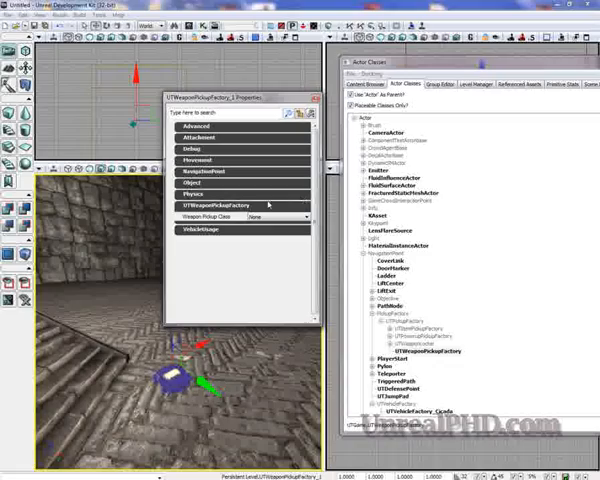
click(300, 216)
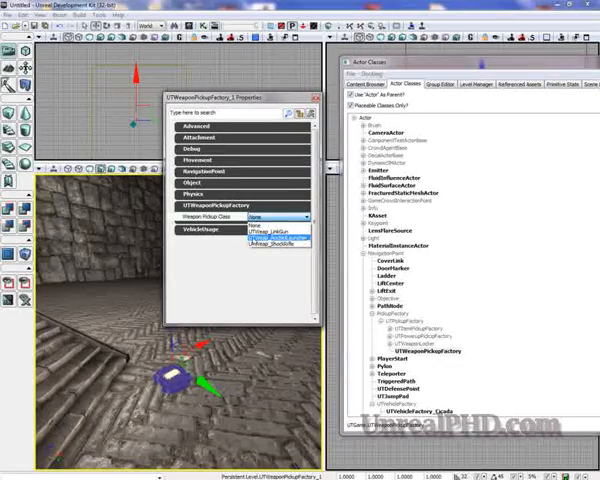
click(280, 240)
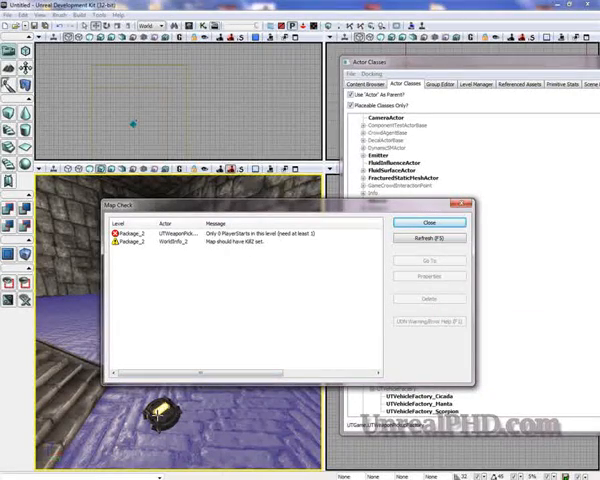
- Dismiss the Map Check warnings dialog
click(428, 222)
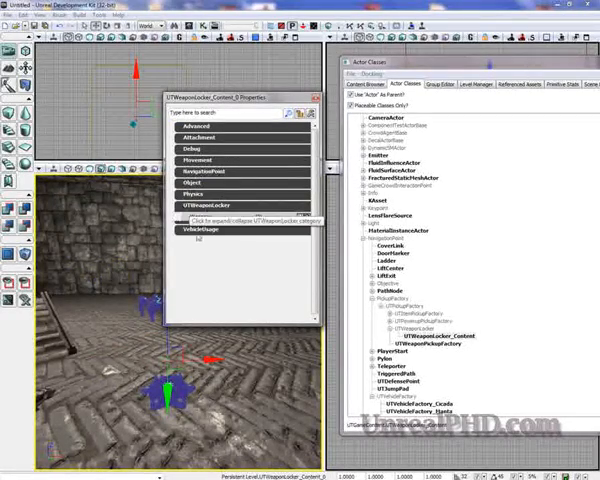
- Add weapon slots to the UTWeaponLocker's Weapons list and assign each a weapon class
click(200, 206)
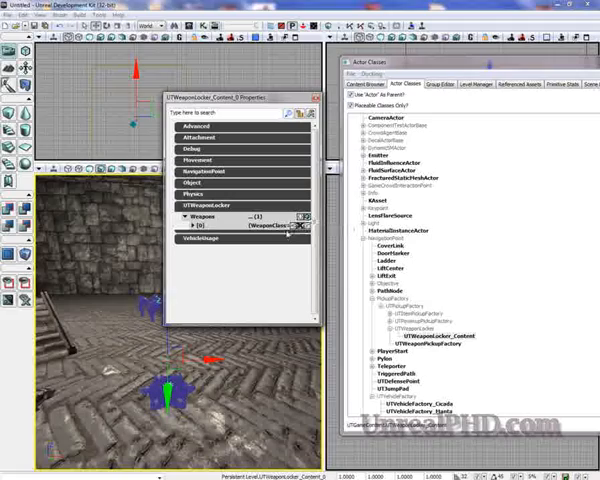
click(188, 232)
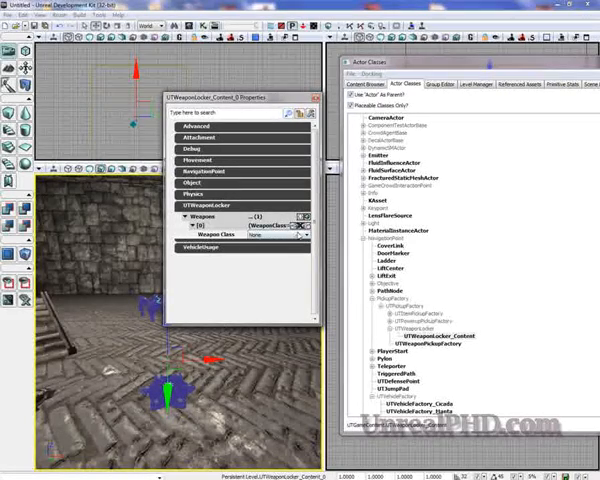
click(276, 236)
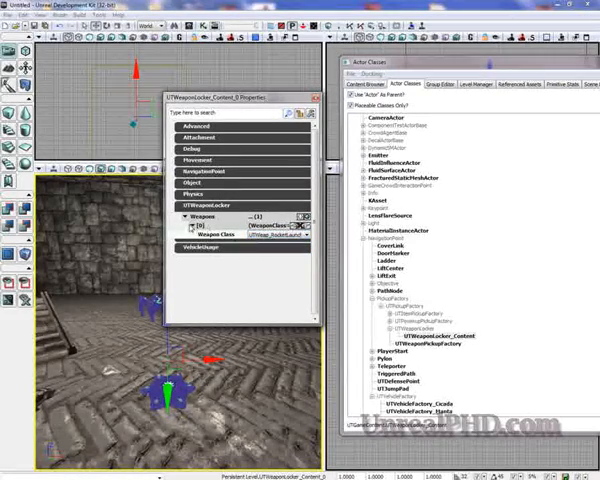
click(300, 216)
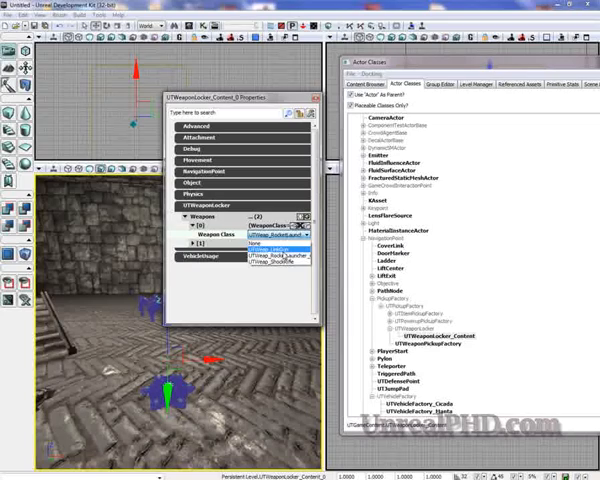
click(276, 242)
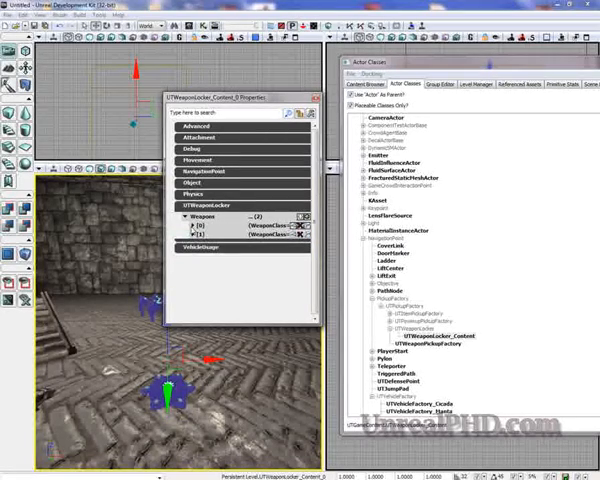
click(192, 220)
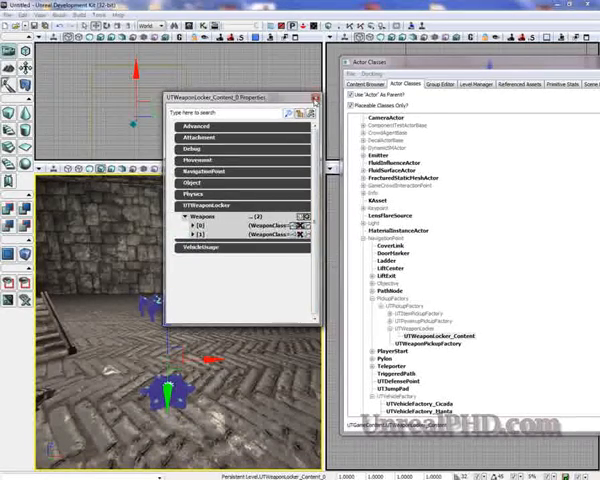